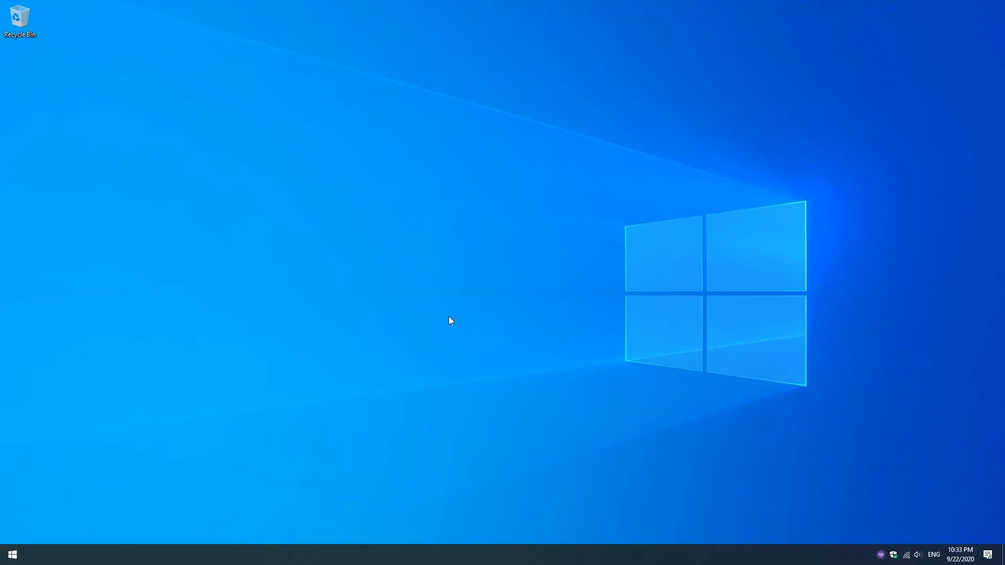
Search 'outlook' in the Start menu and launch Outlook to its account setup window
text(our)
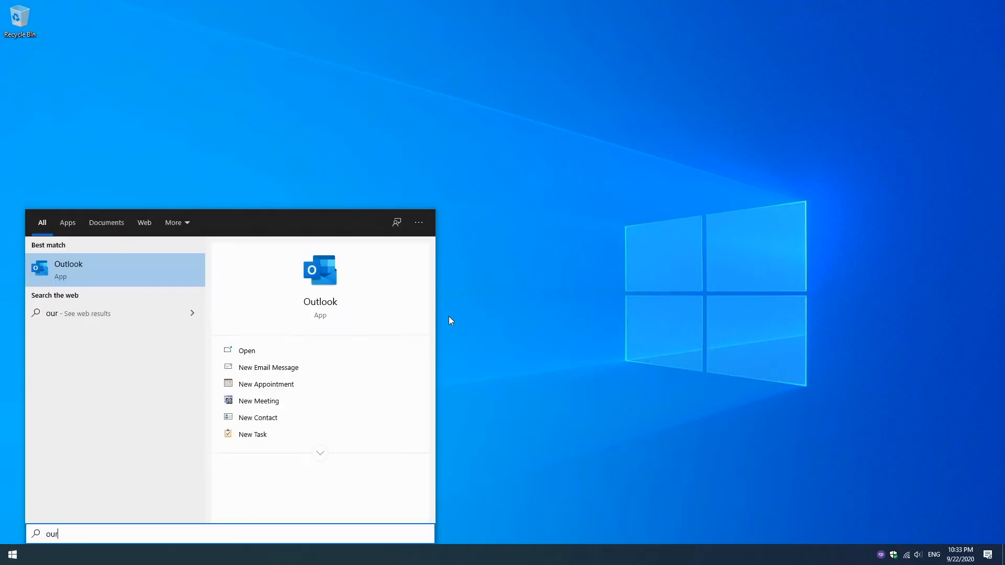
click(68, 269)
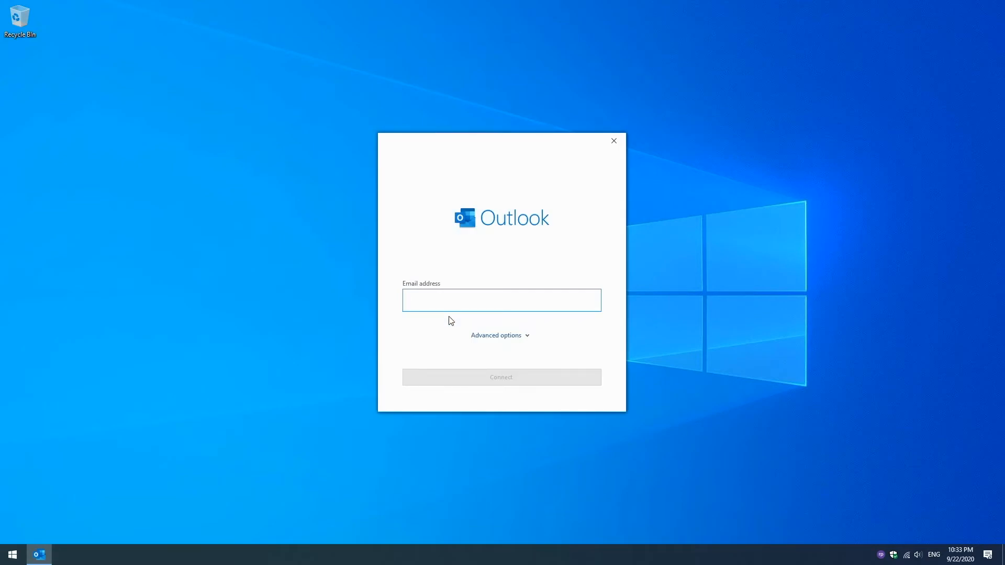
click(502, 301)
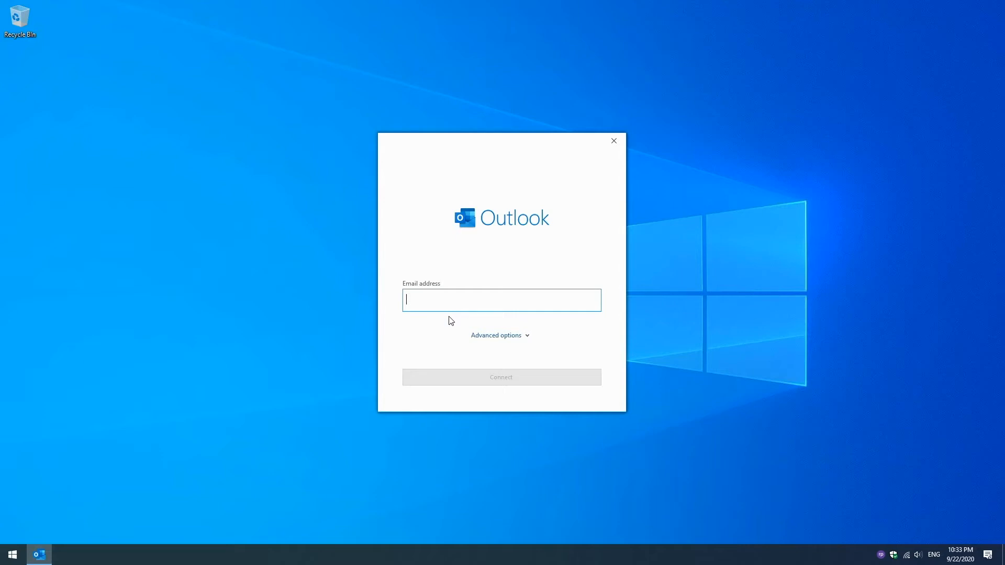
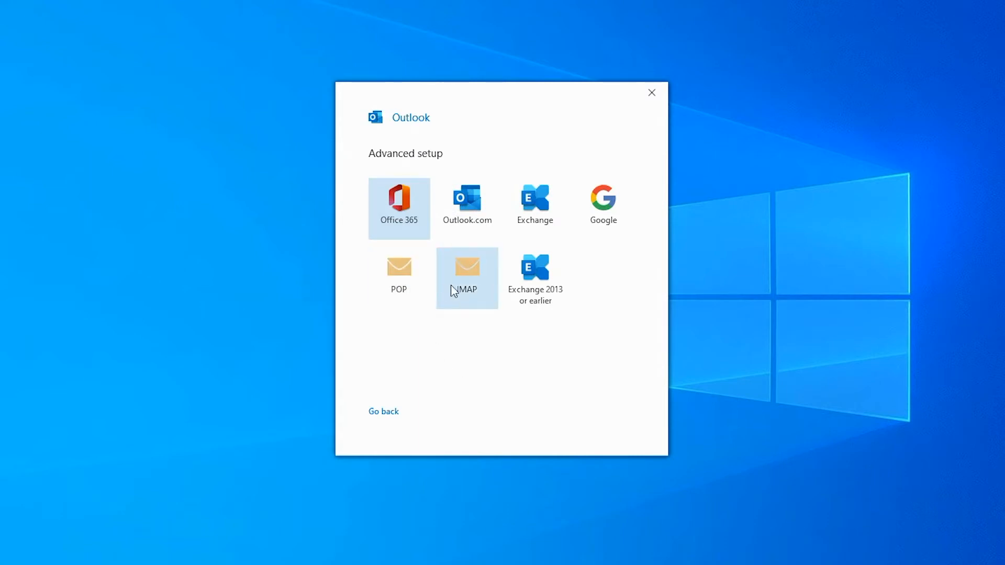
Choose IMAP with incoming server premium44.web-hosting.com, SSL/TLS encryption and port 993
click(467, 278)
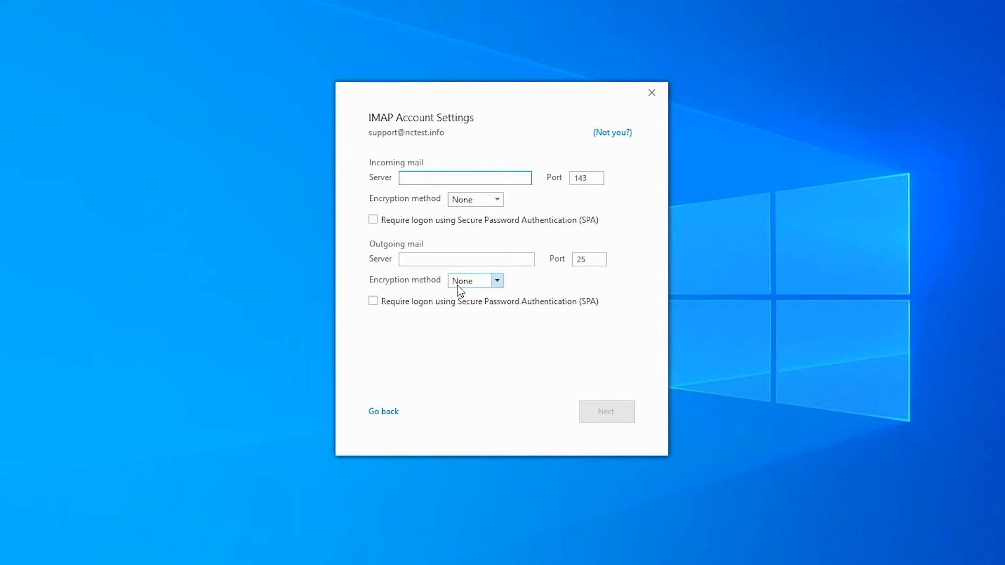
text(premium44.web-hosting.com)
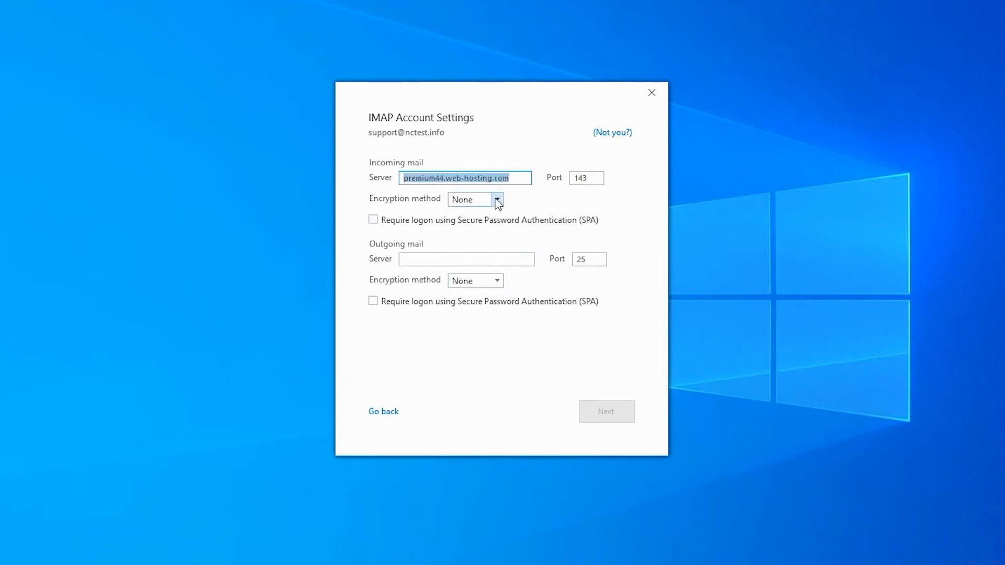
click(496, 199)
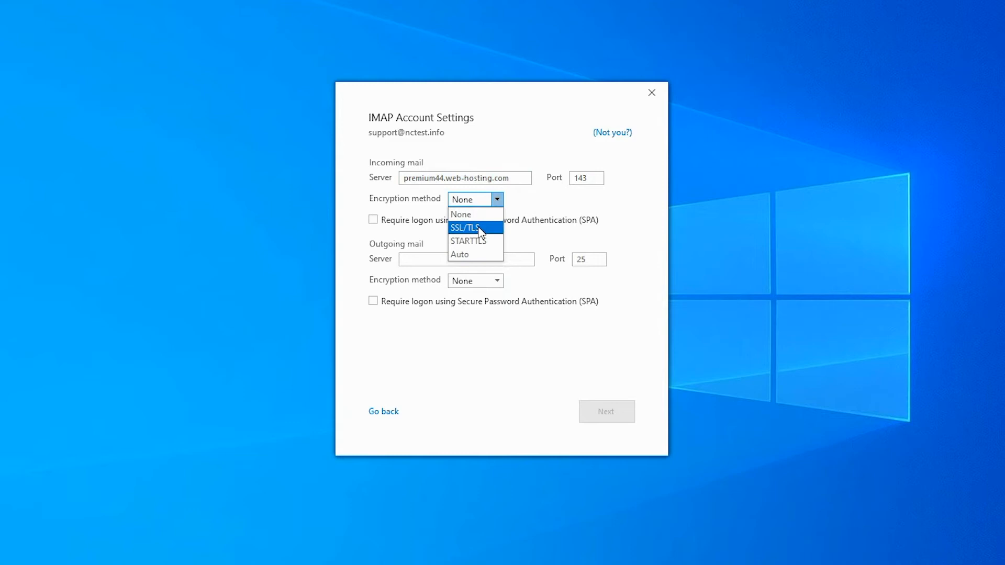
click(465, 227)
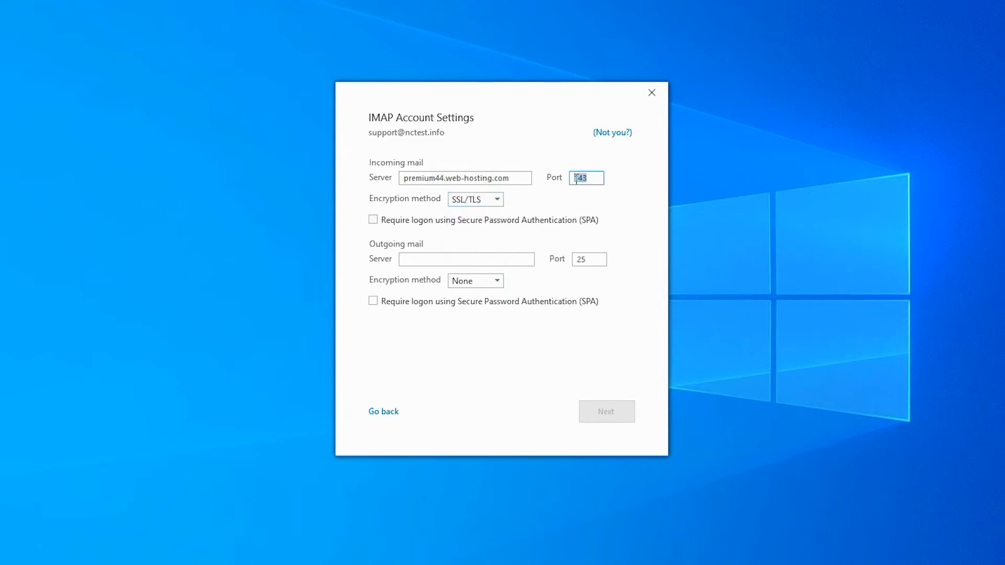
text(993)
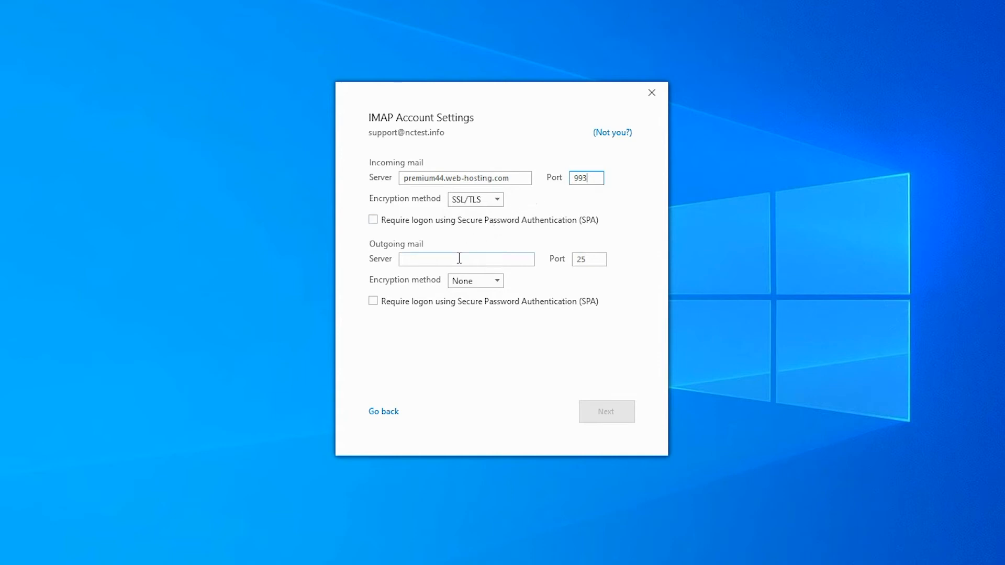
Set outgoing server premium44.web-hosting.com with SSL/TLS encryption and port 465
text(premium44.web-hosting.com)
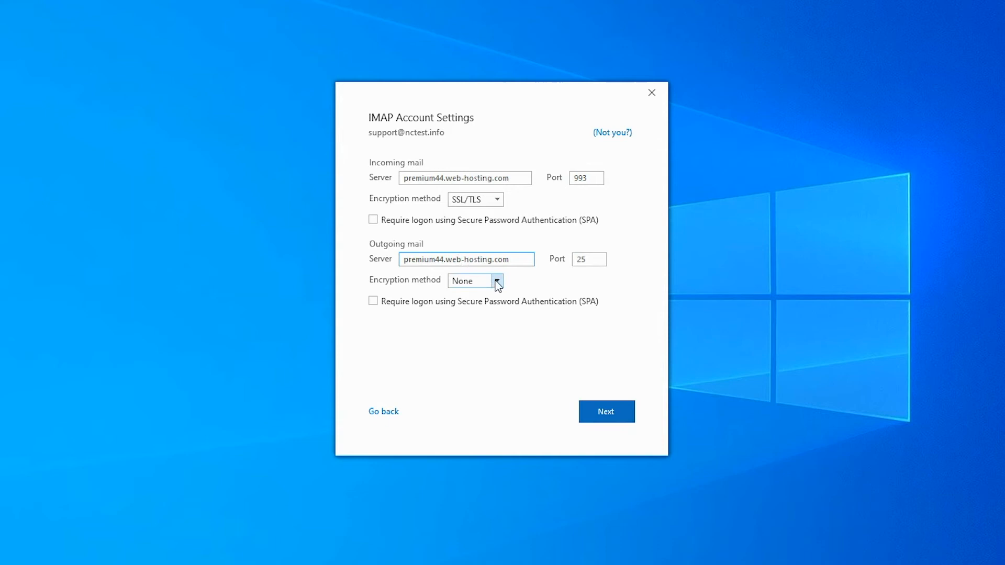
click(496, 281)
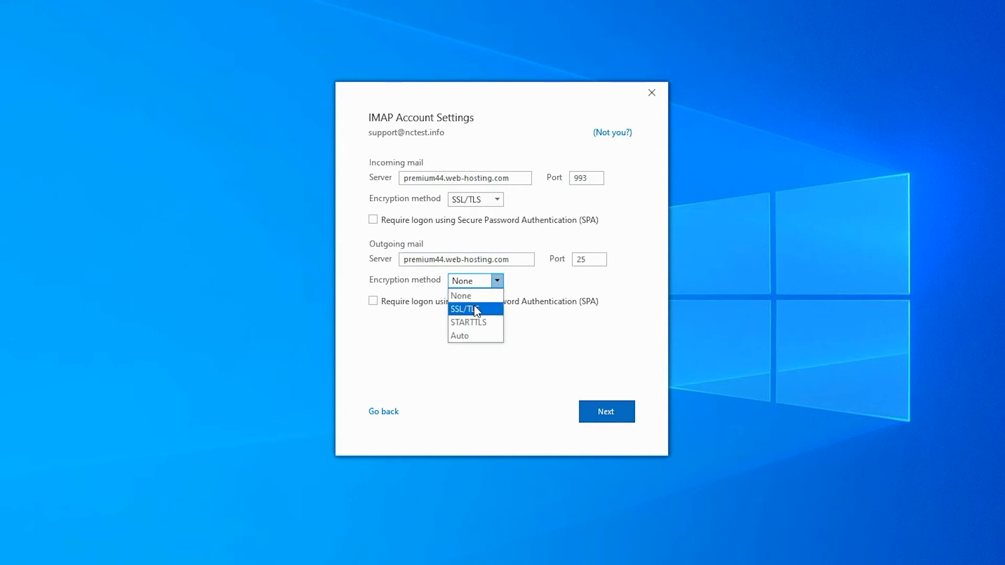
click(468, 309)
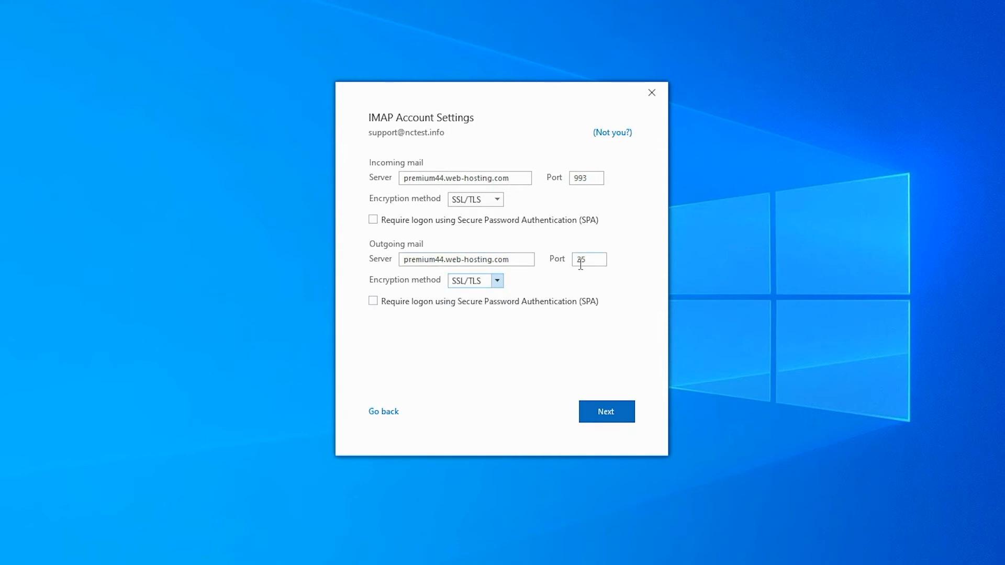
text(46)
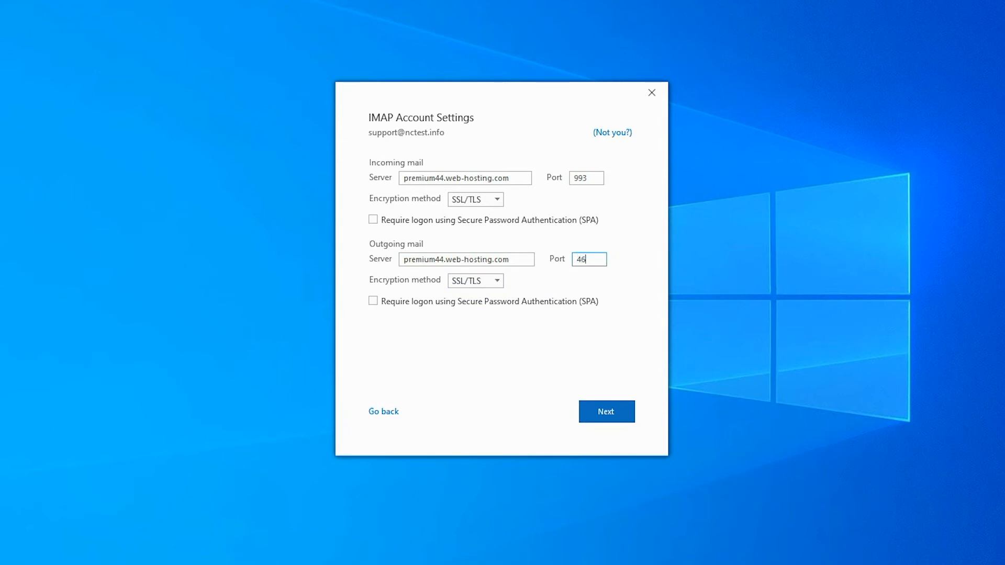
text(5)
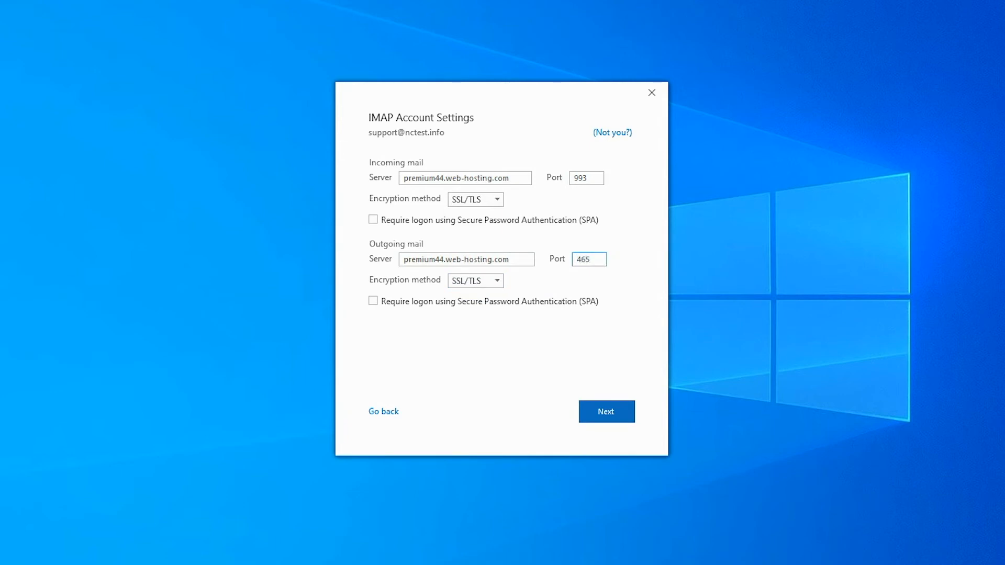
click(587, 259)
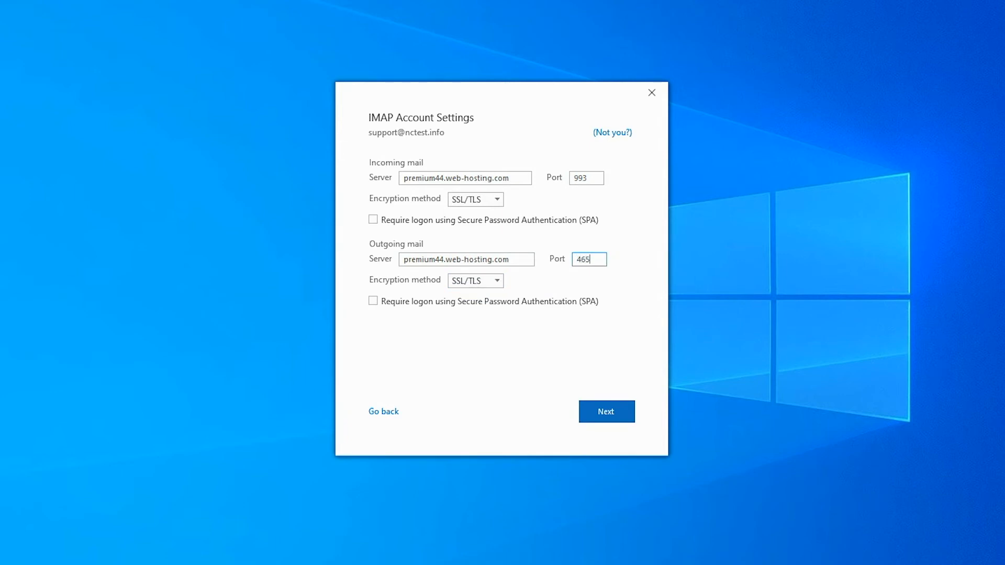
mouse_move(446, 240)
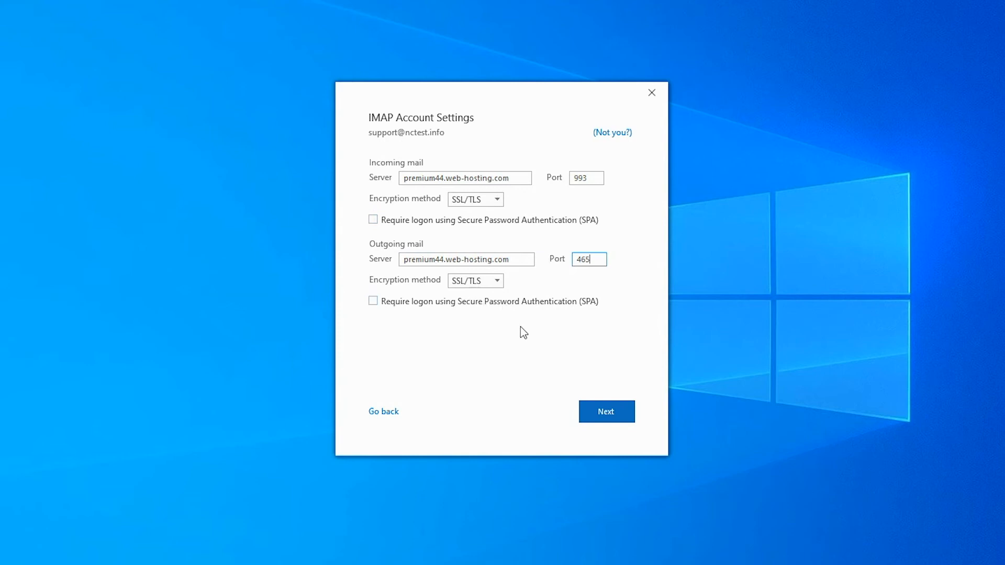
mouse_move(522, 346)
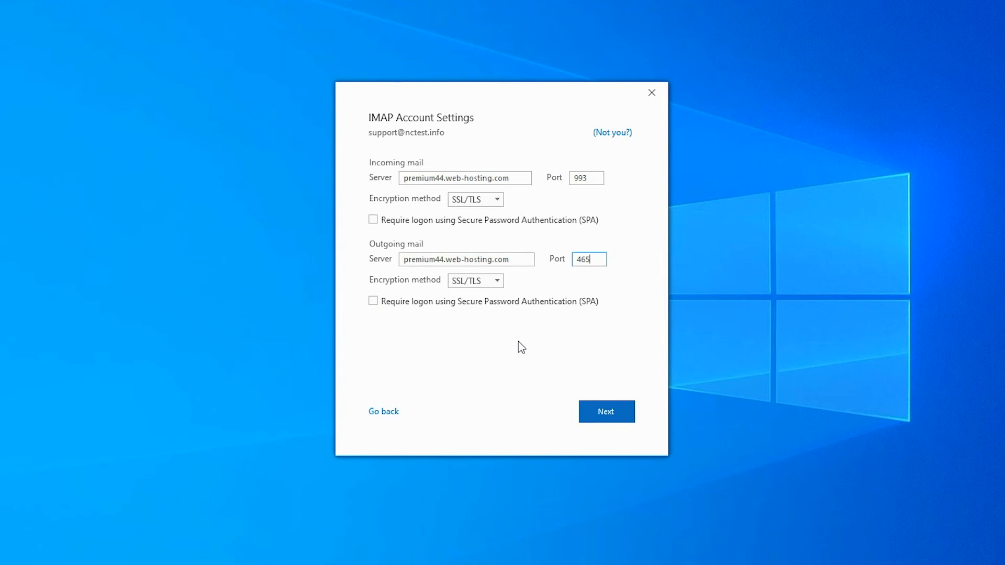
Continue past server settings, enter the account password and connect the IMAP account
click(606, 412)
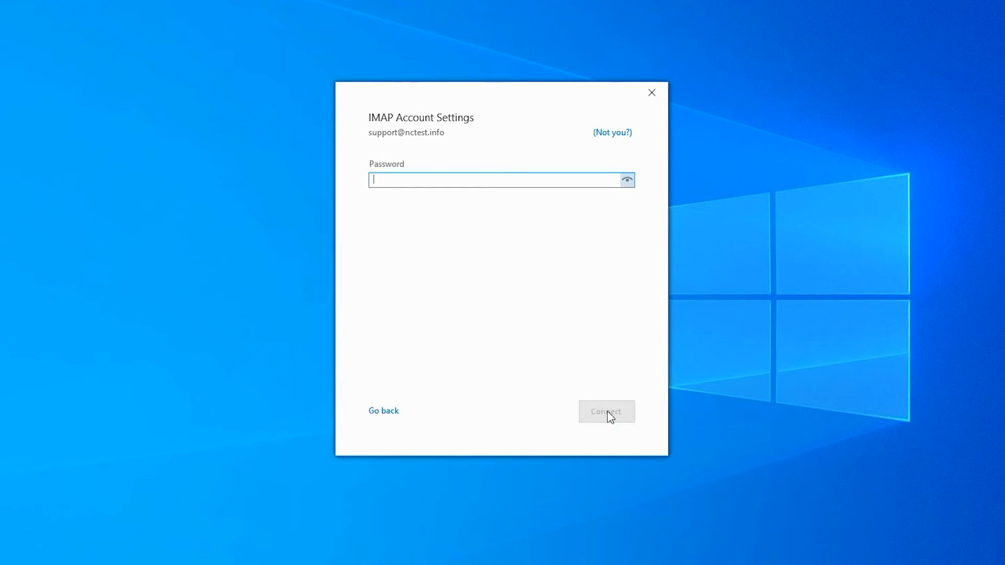
text(*)
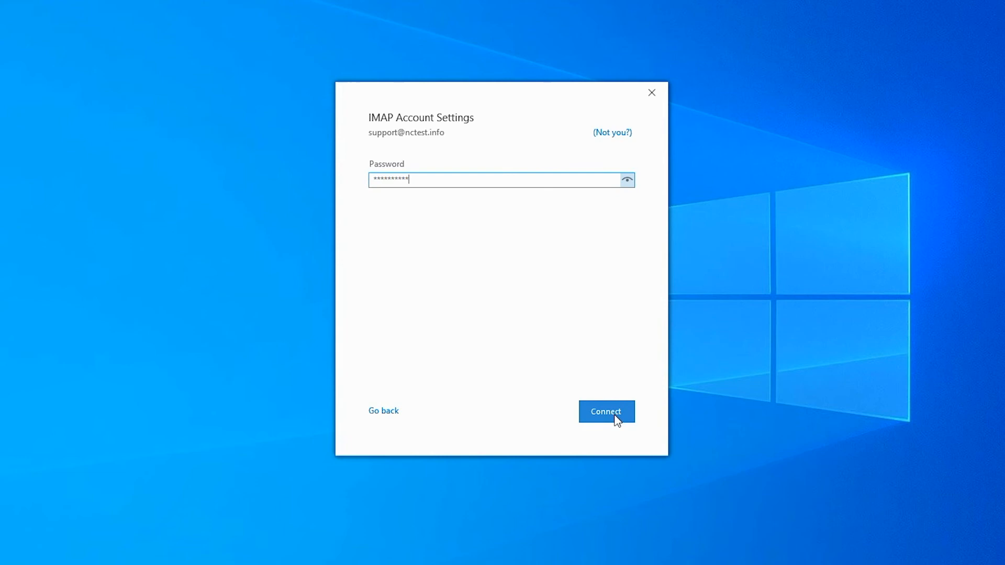
click(606, 412)
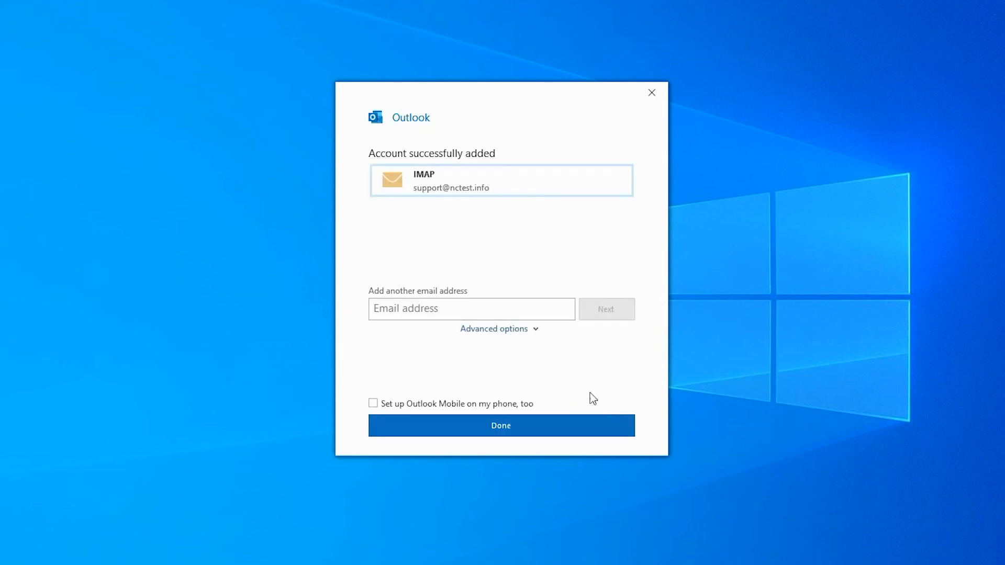
mouse_move(462, 162)
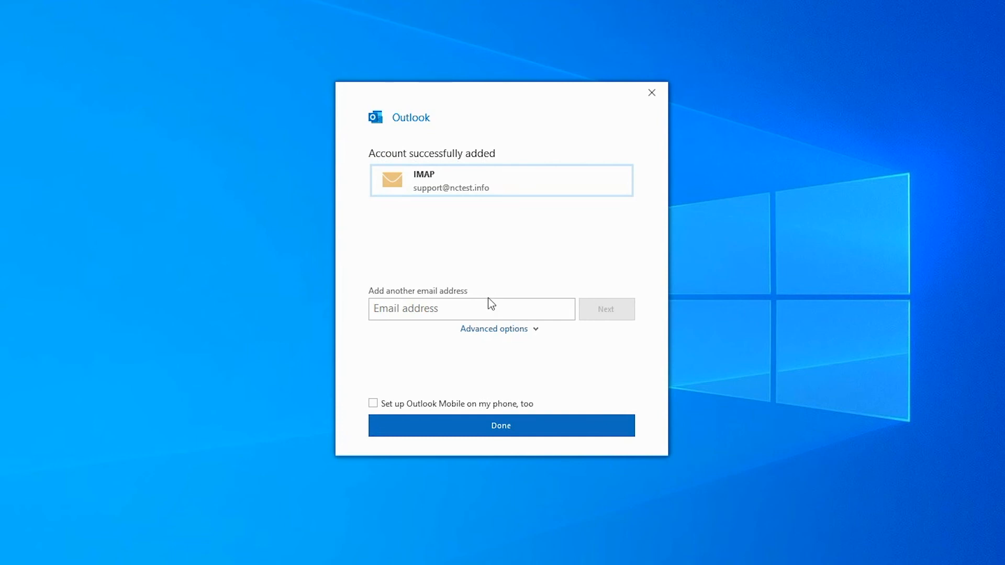
mouse_move(522, 428)
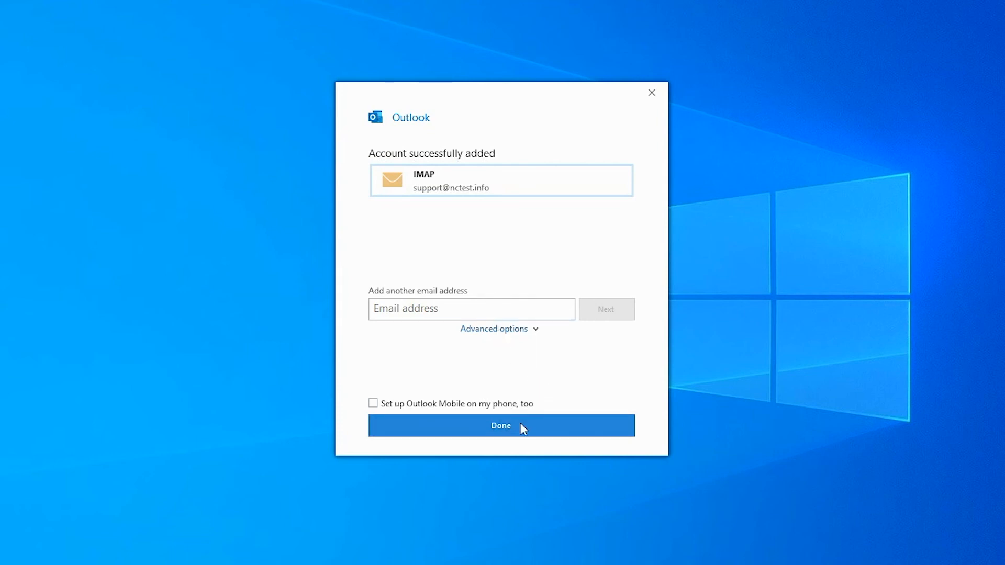
Finish the setup with Done to open the new account's empty inbox
click(501, 426)
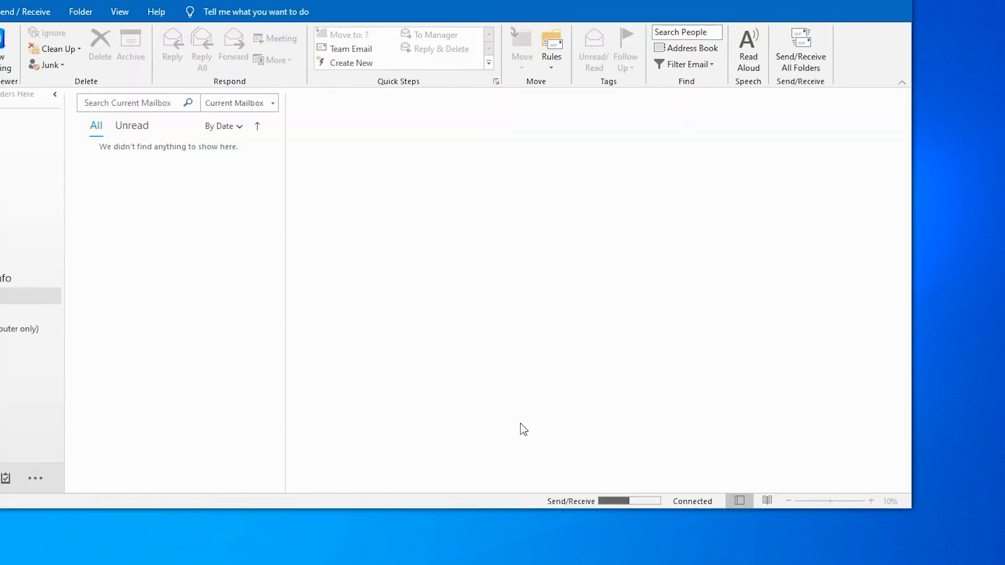